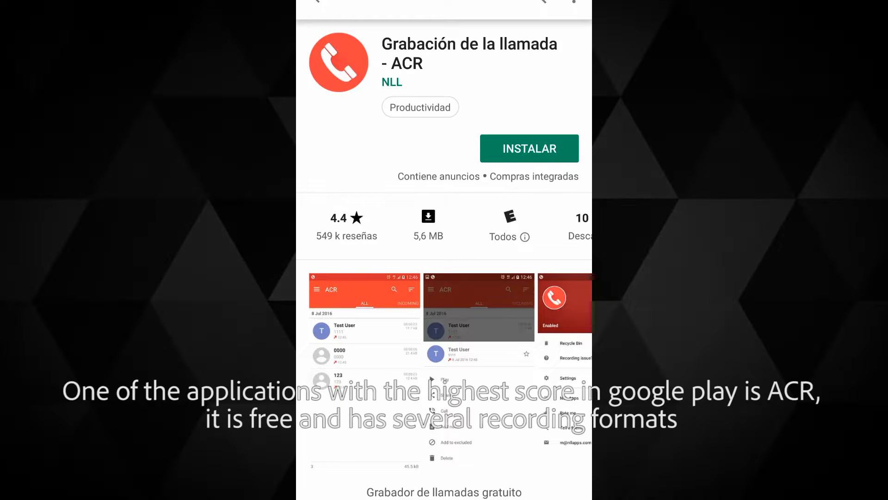
- Install the ACR call recorder from its Play Store page and launch it
{"action": "left_click", "coordinate": [528, 149]}
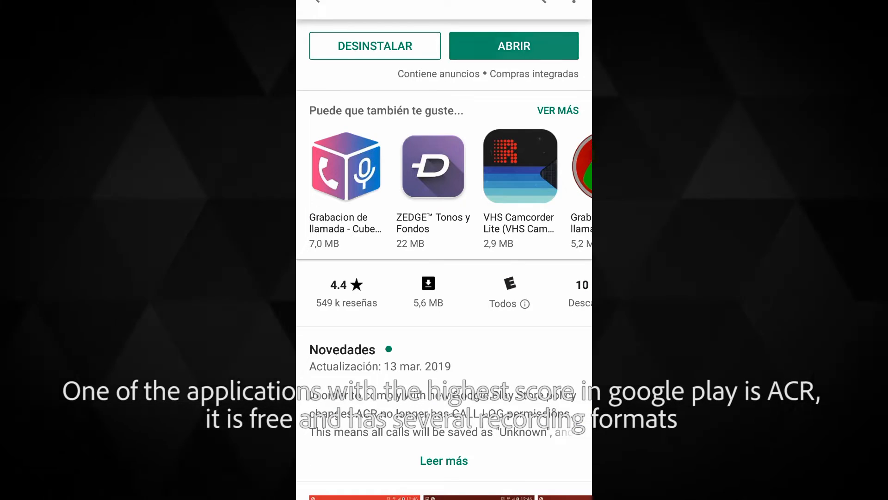
{"action": "left_click", "coordinate": [513, 46]}
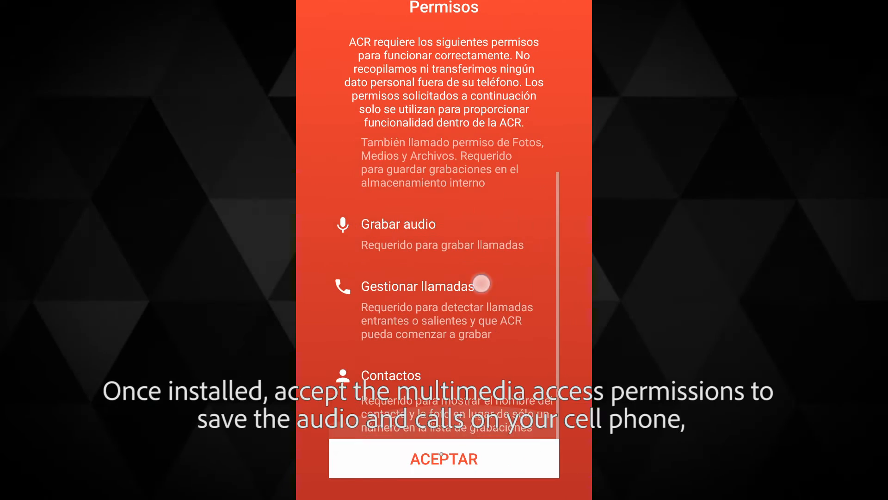
- Accept ACR's permission overview, allow each permission, and continue past the policy and backup notices
{"action": "left_click", "coordinate": [444, 458]}
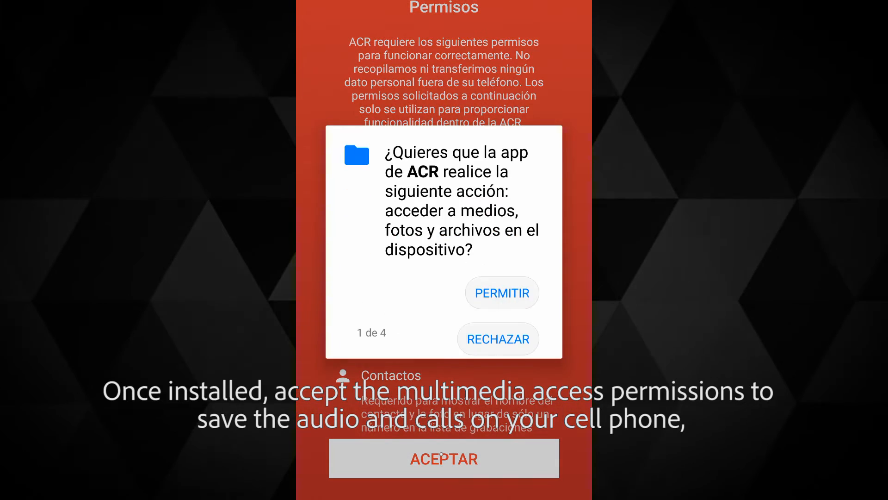
{"action": "left_click", "coordinate": [501, 292]}
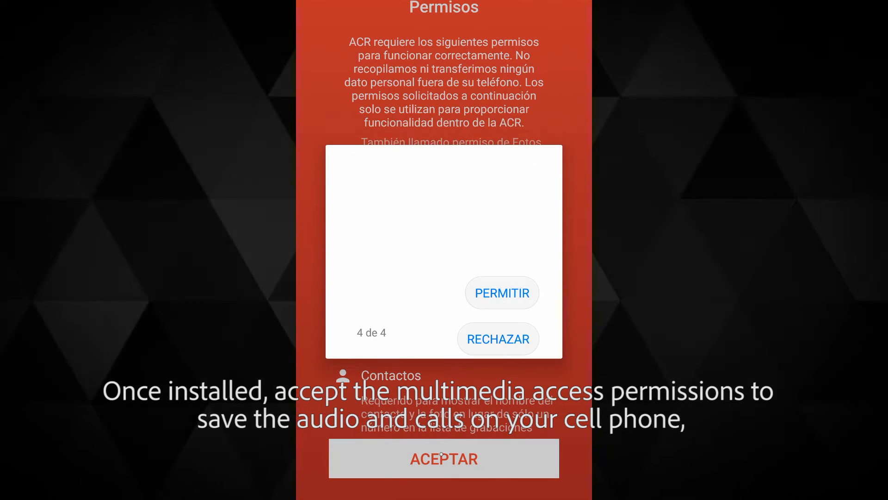
{"action": "left_click", "coordinate": [501, 292]}
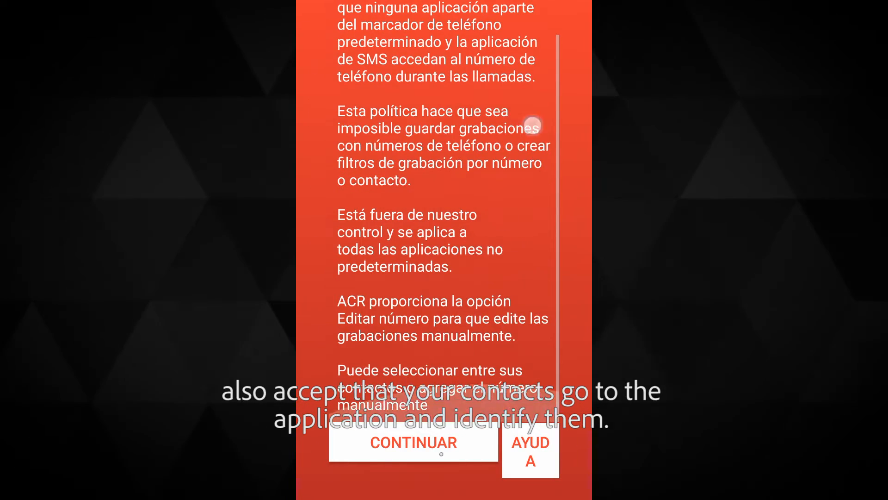
{"action": "left_click", "coordinate": [413, 442]}
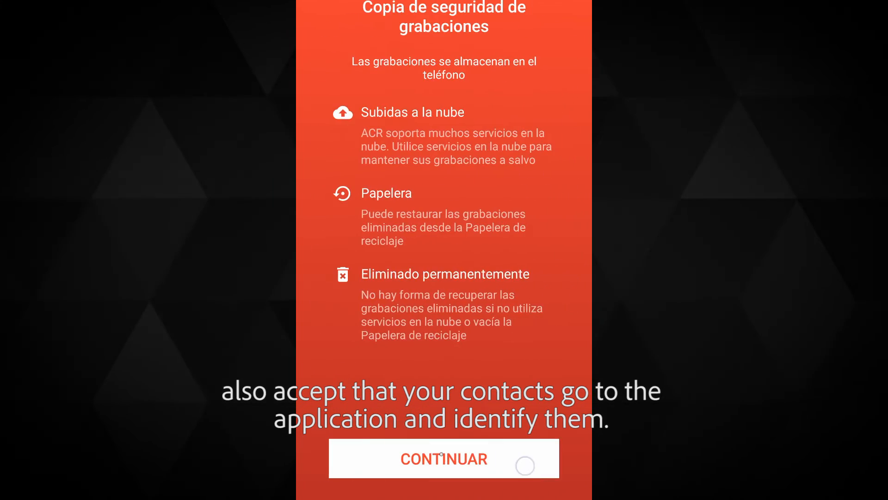
{"action": "left_click", "coordinate": [443, 458]}
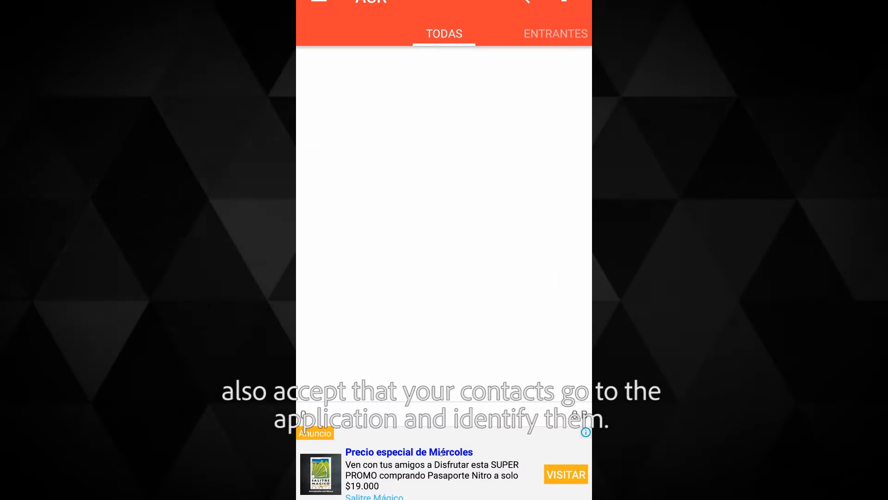
- Switch on Habilitado in ACR's side menu and check the call recording notification
{"action": "left_click", "coordinate": [318, 2]}
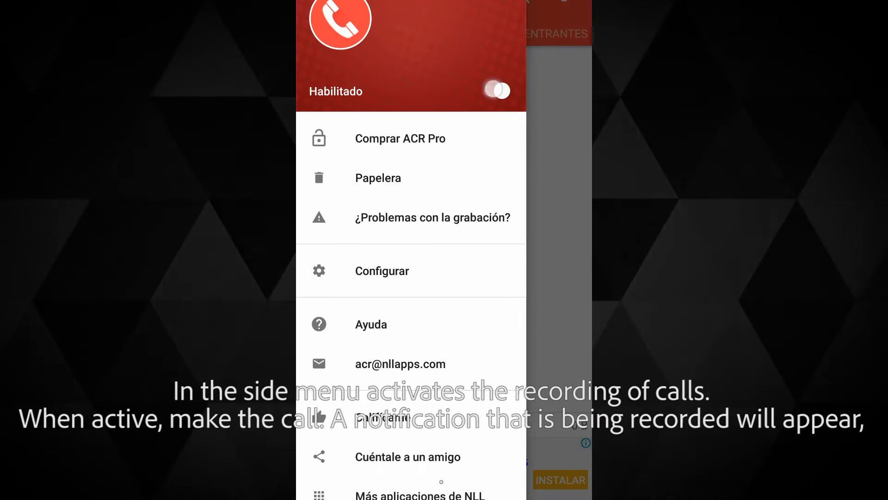
{"action": "left_click", "coordinate": [495, 90]}
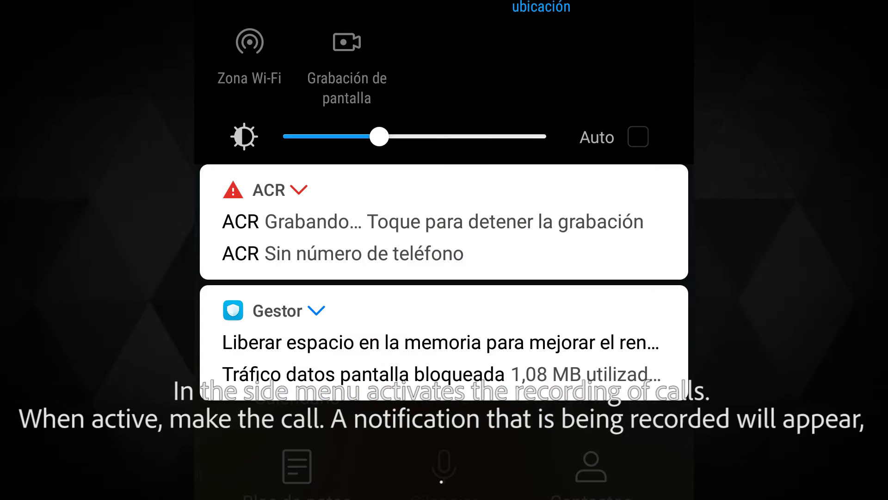
{"action": "left_click", "coordinate": [432, 222]}
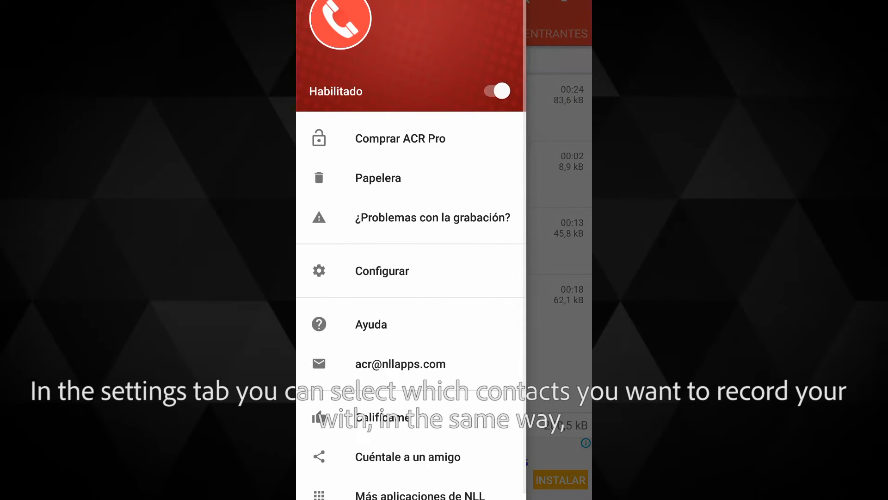
- Open ACR's Grabaciones settings and scroll through the audio source, format, delay and Bluetooth options
{"action": "left_click", "coordinate": [382, 270]}
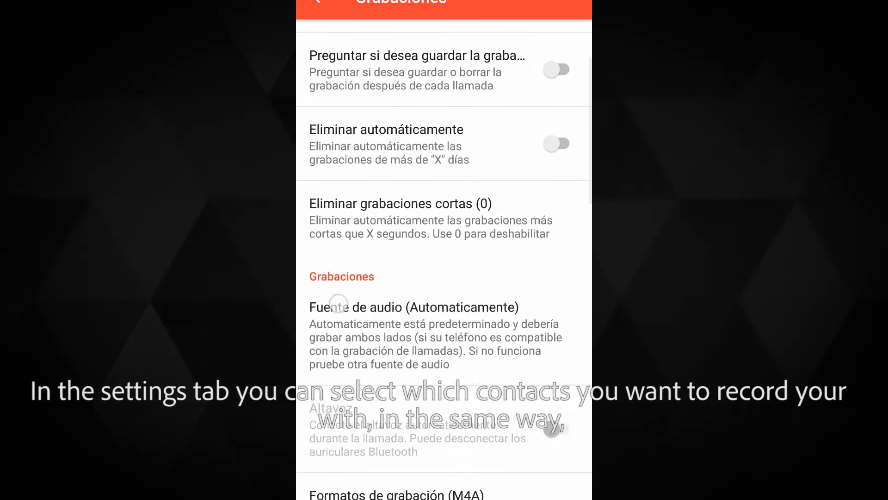
{"action": "scroll", "scroll_direction": "down", "scroll_amount": 3}
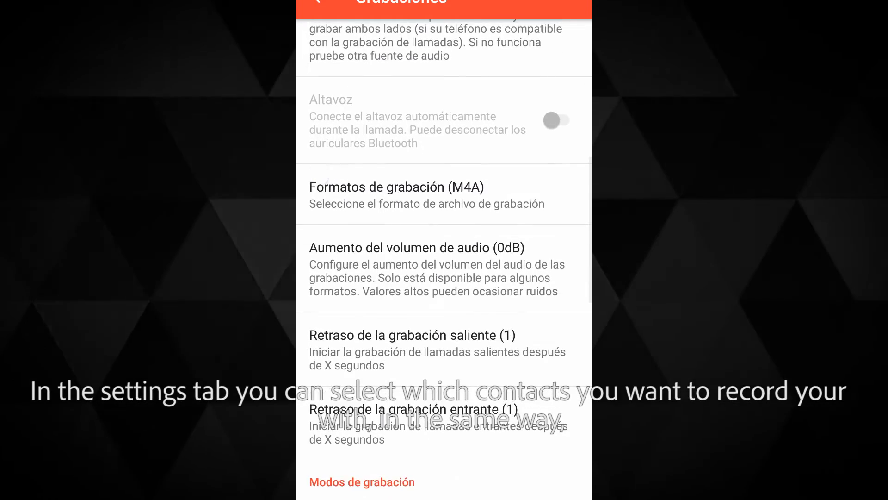
{"action": "scroll", "scroll_direction": "down", "scroll_amount": 3}
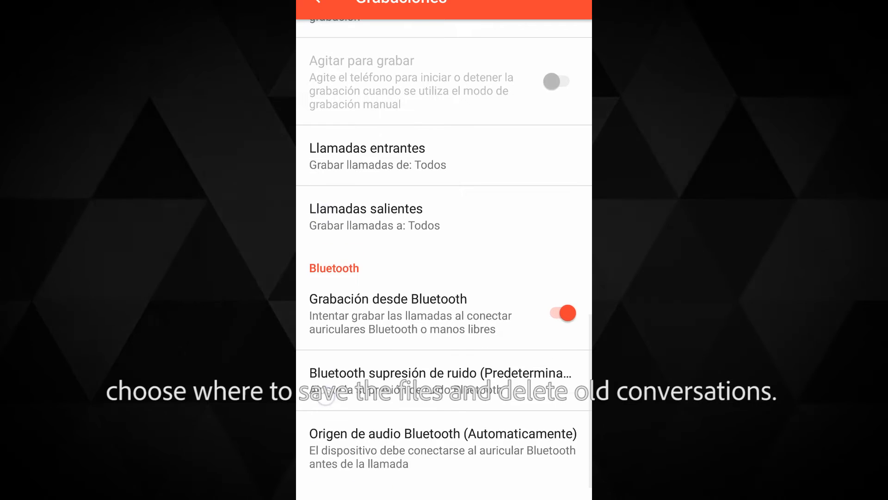
{"action": "scroll", "scroll_direction": "down", "scroll_amount": 3}
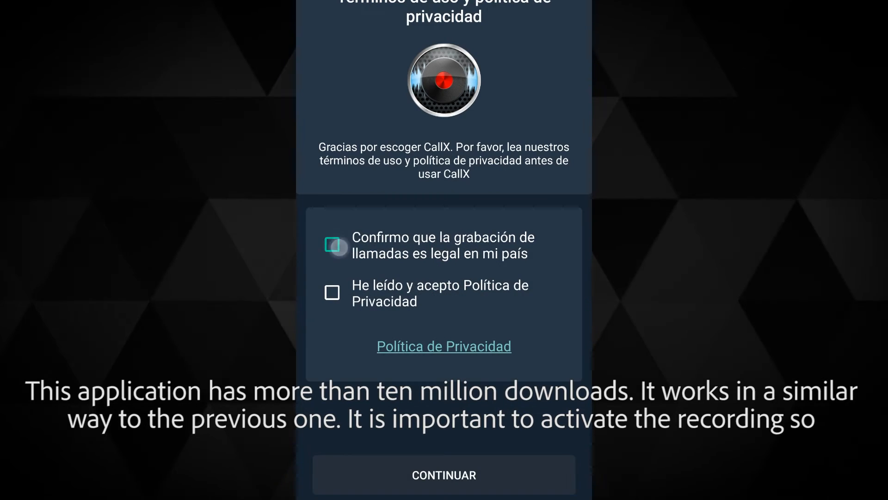
- Accept CallX's terms, grant its permissions including microphone, and open the main menu
{"action": "left_click", "coordinate": [444, 475]}
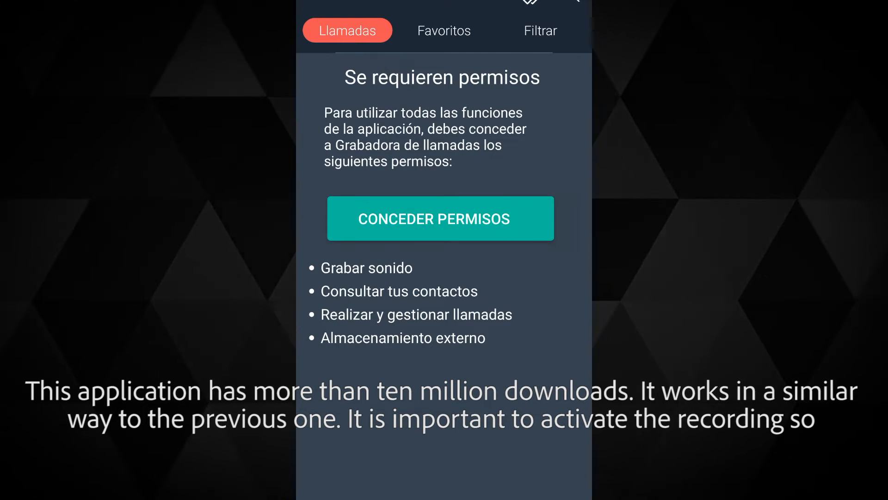
{"action": "left_click", "coordinate": [440, 218]}
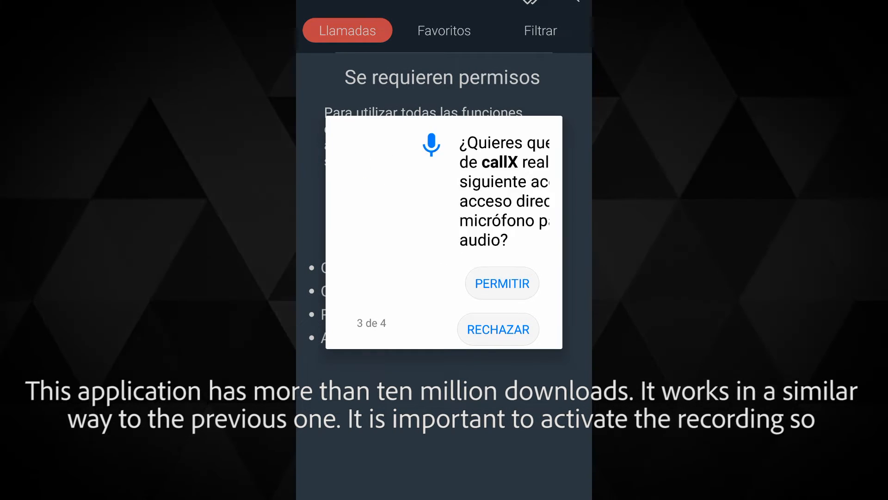
{"action": "left_click", "coordinate": [501, 283]}
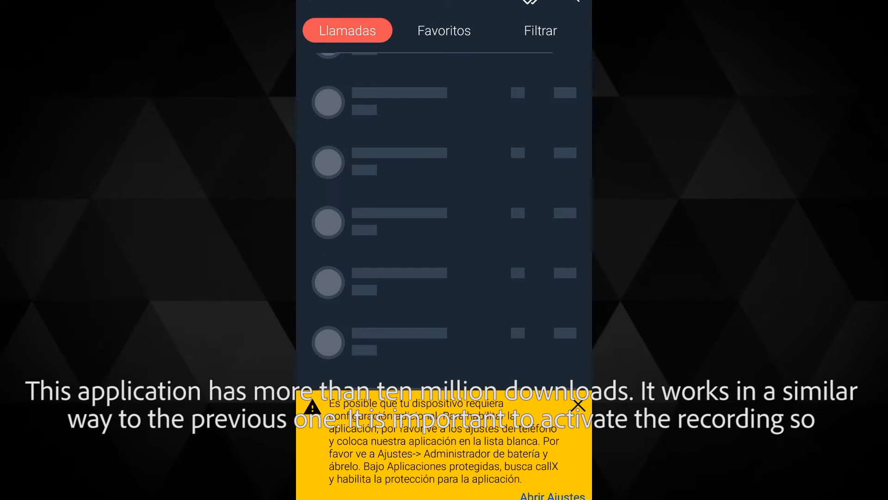
{"action": "left_click", "coordinate": [552, 495]}
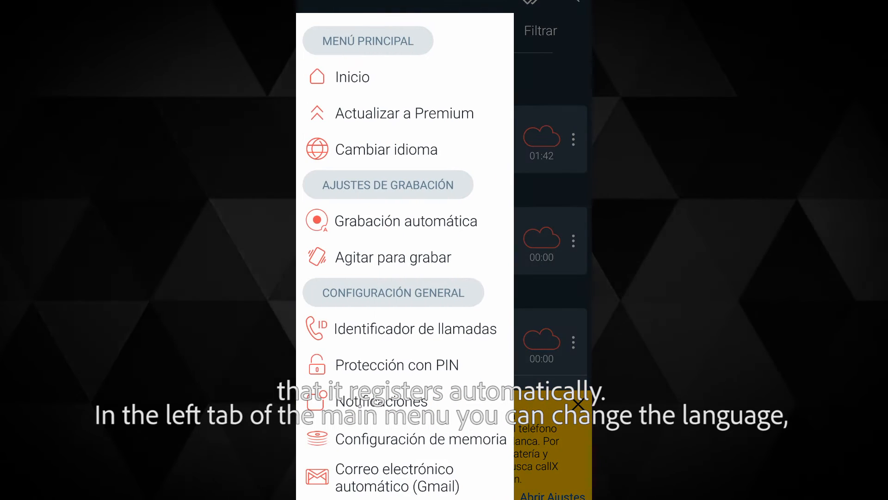
{"action": "left_click", "coordinate": [388, 149]}
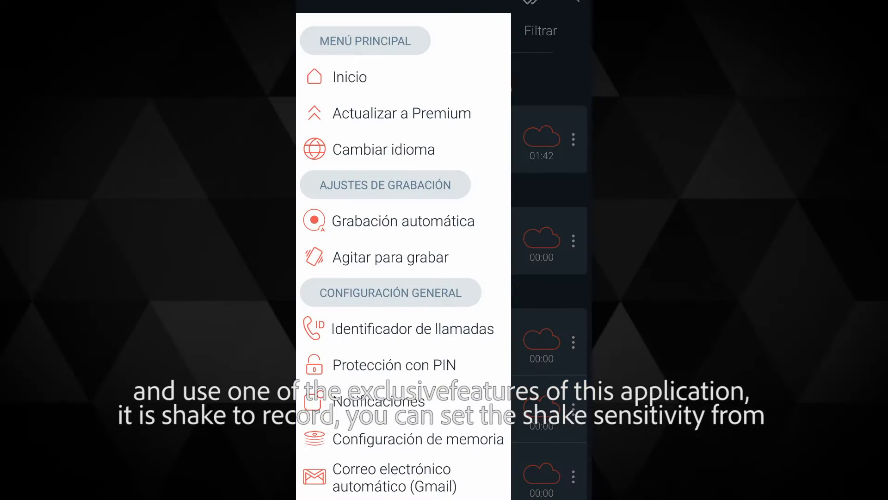
{"action": "left_click", "coordinate": [391, 256]}
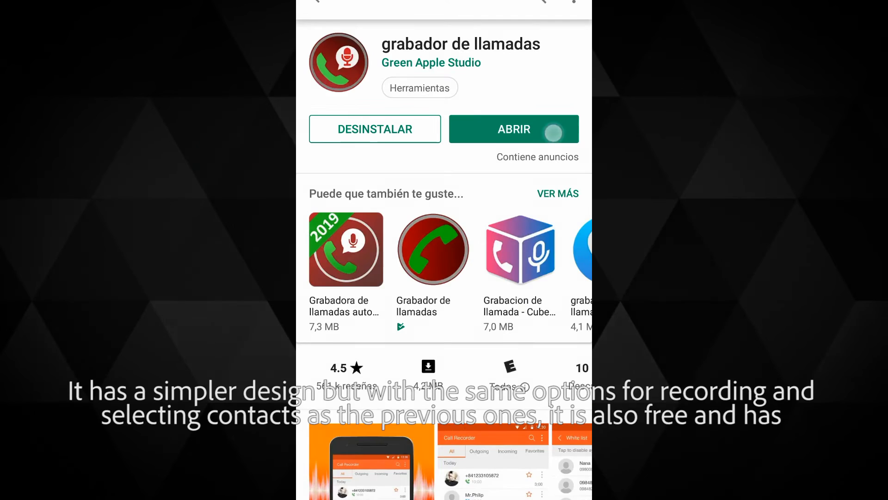
- Open Grabador de llamadas, allow calls and media access, and enable 'Pedir código de acceso al abrir la app' with a new PIN
{"action": "left_click", "coordinate": [513, 128]}
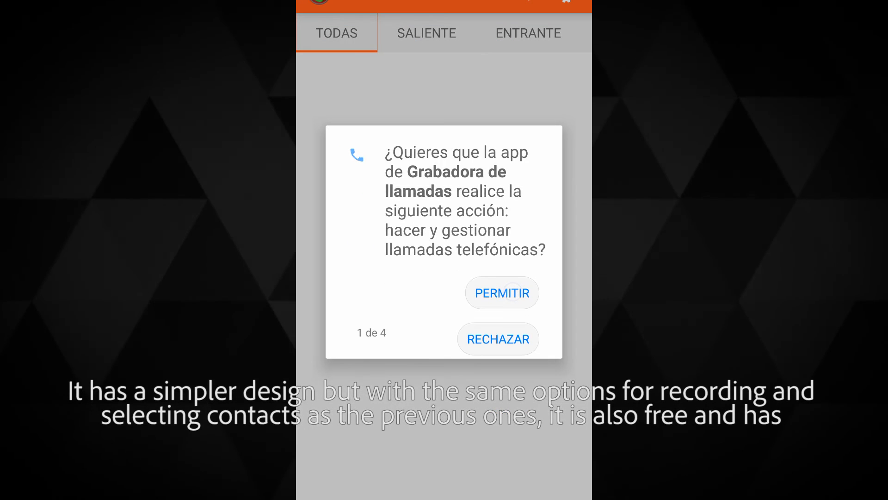
{"action": "left_click", "coordinate": [502, 293]}
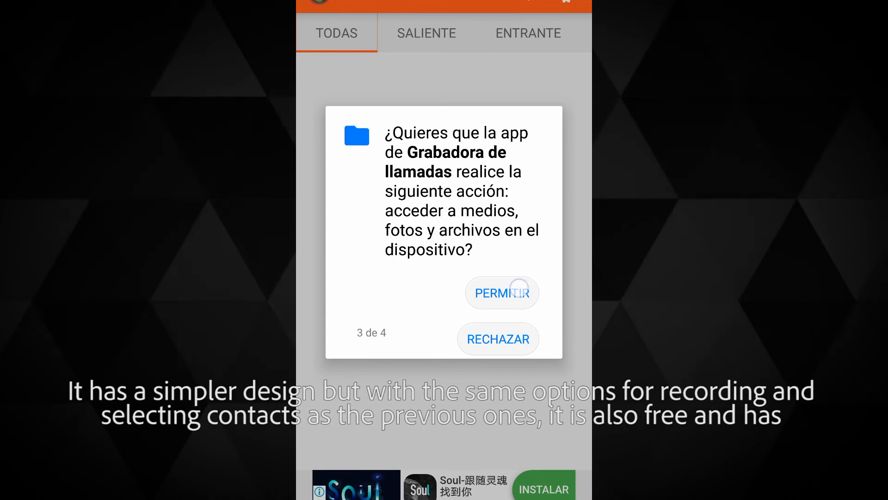
{"action": "left_click", "coordinate": [500, 293]}
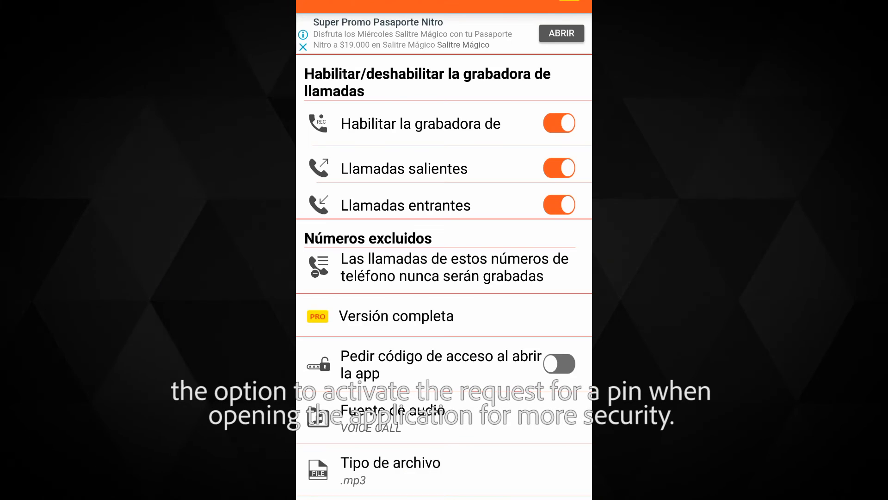
{"action": "left_click", "coordinate": [559, 363]}
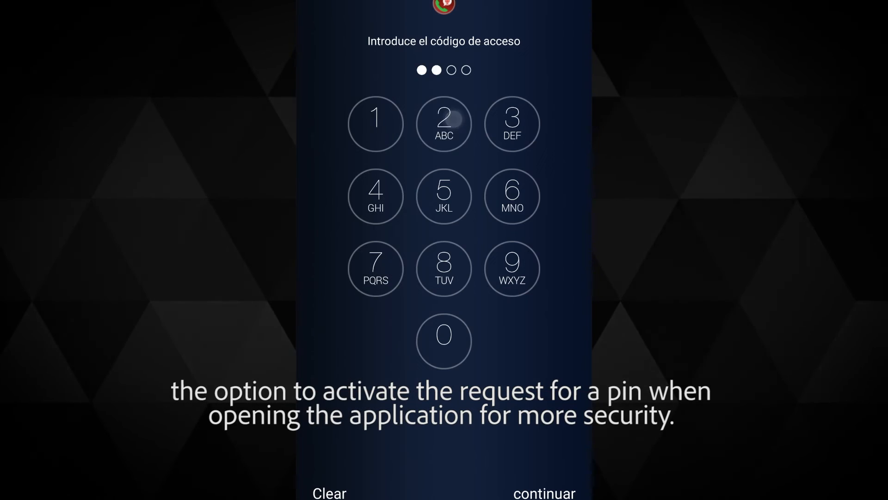
{"action": "left_click", "coordinate": [375, 124]}
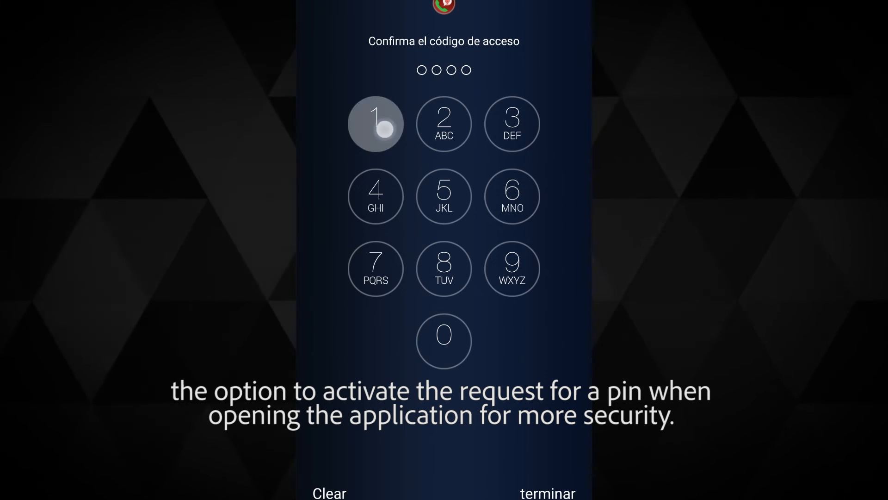